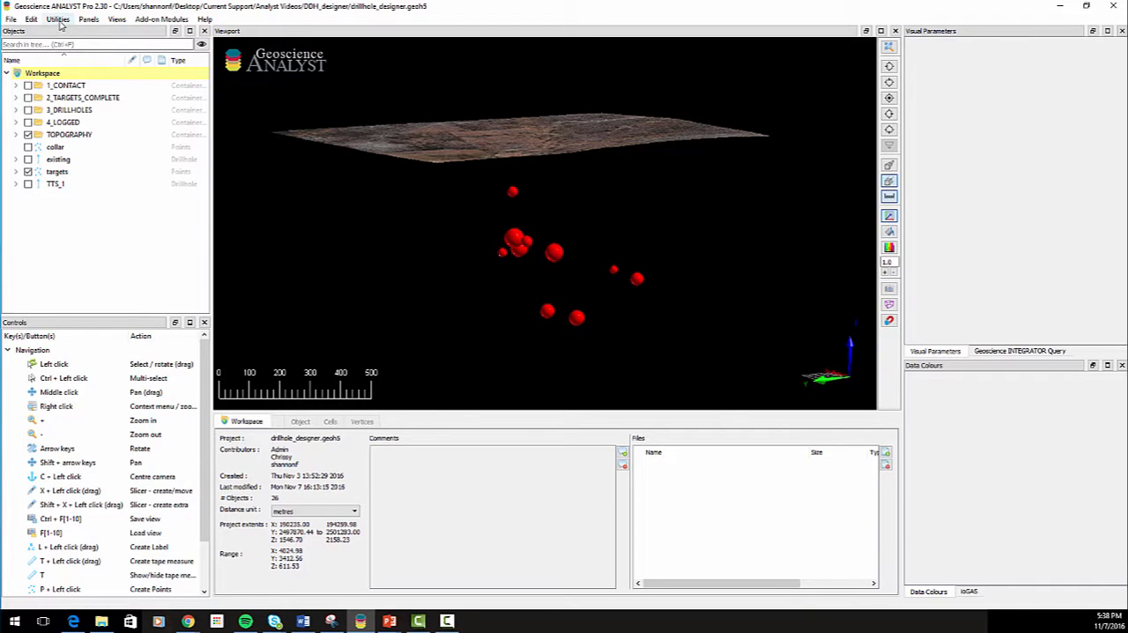
- Launch the Drillhole Designer from Utilities, keeping the Target to surface design type
click(56, 18)
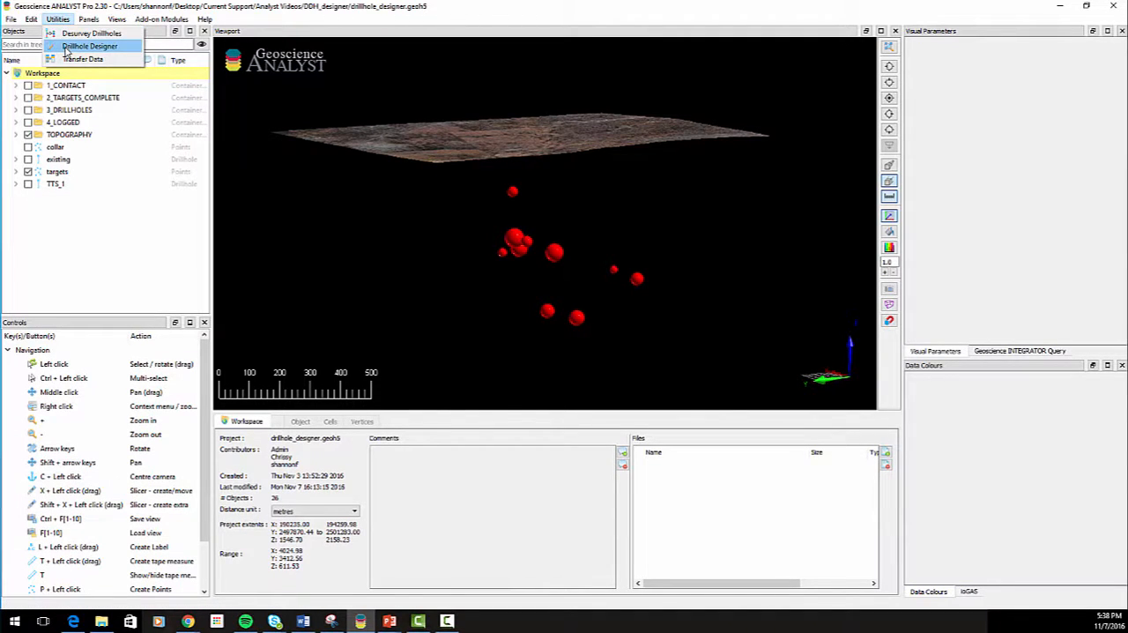
click(88, 46)
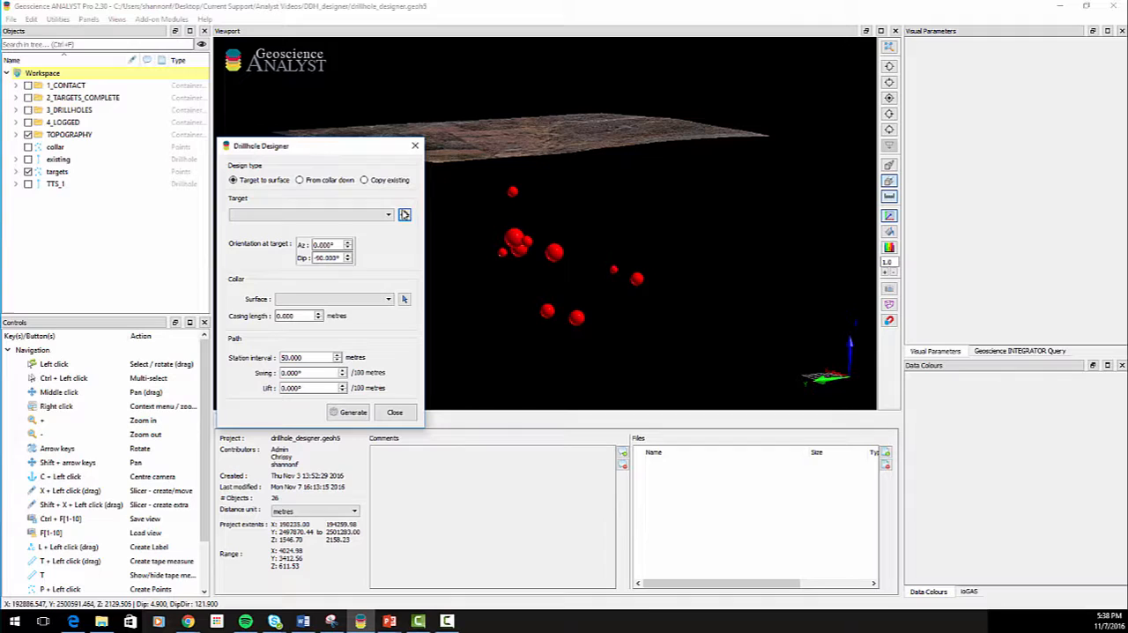
mouse_move(403, 215)
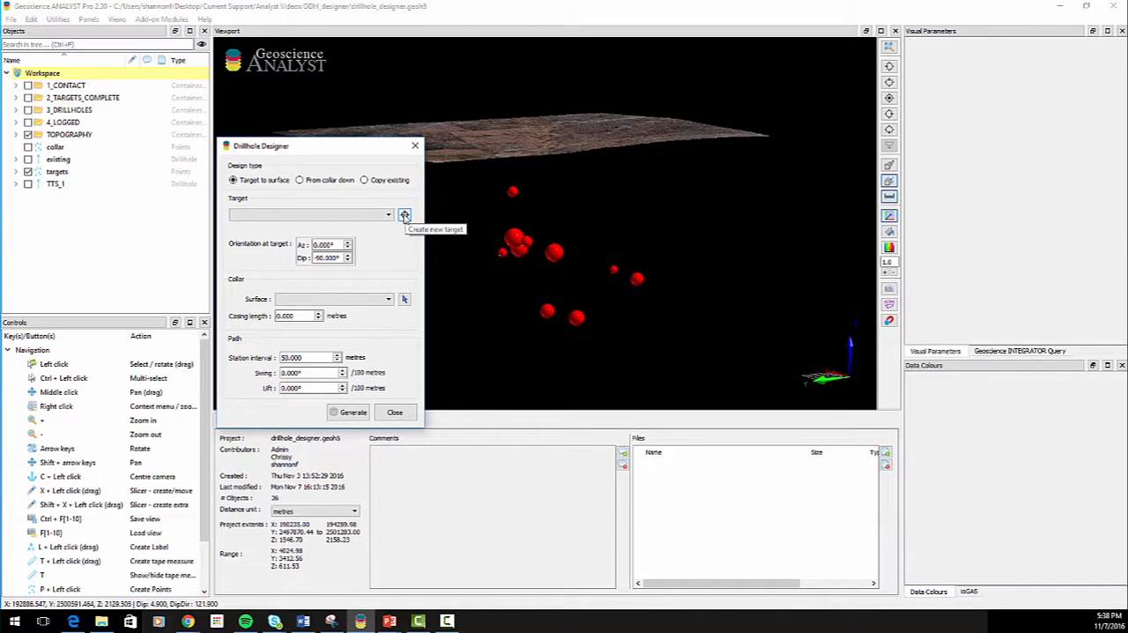
- Create a new target at a picked location with 10 m buffer, azimuth 45 and dip -20
click(405, 215)
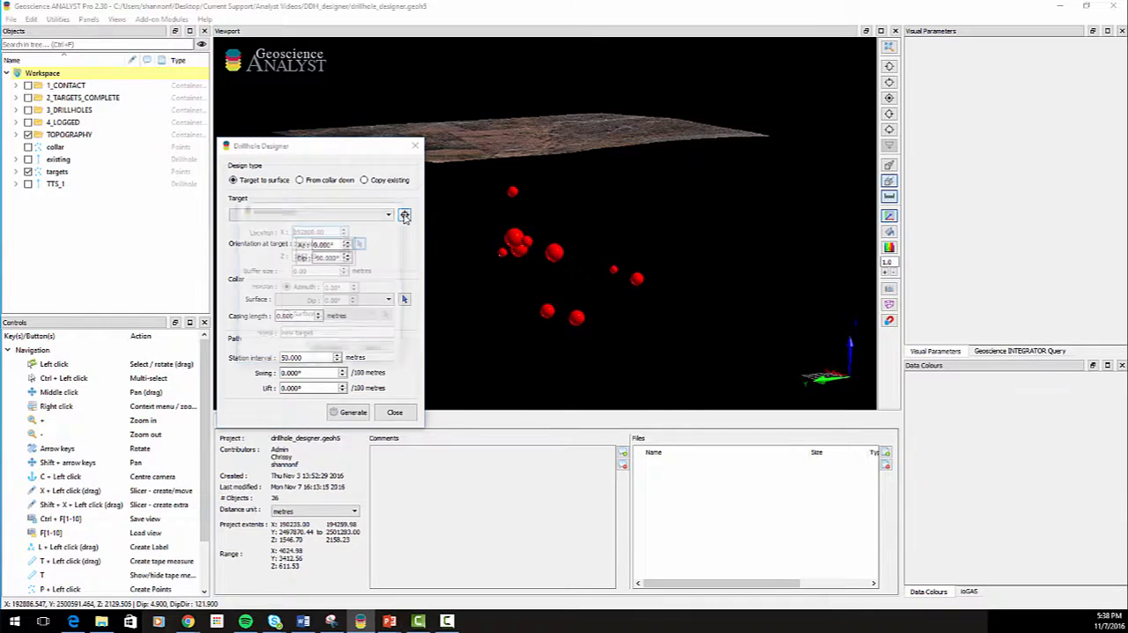
click(405, 215)
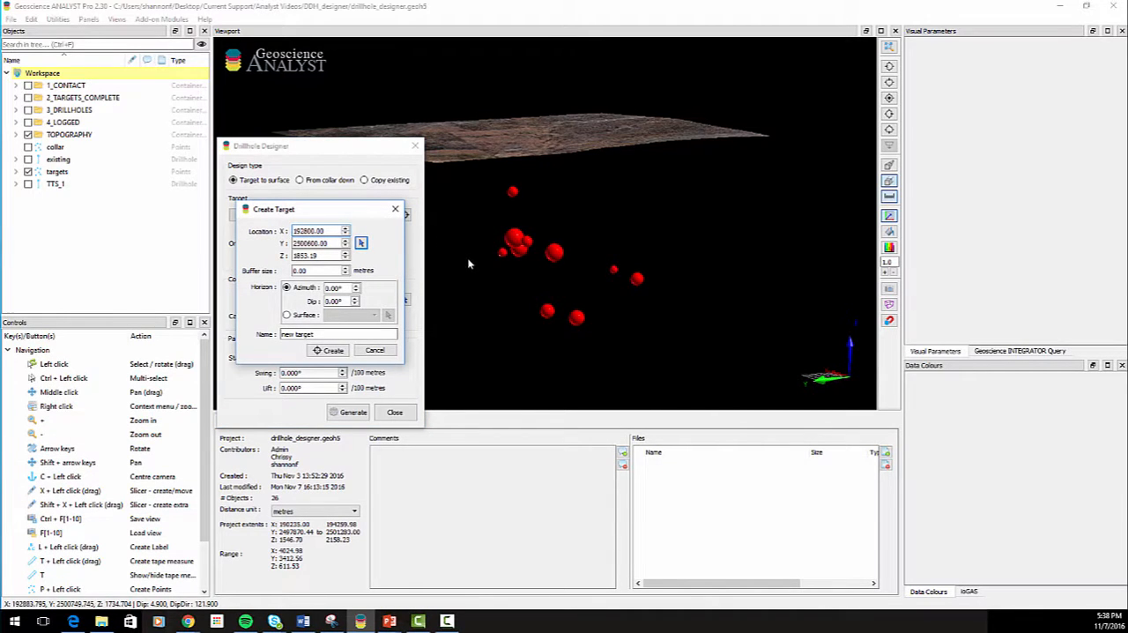
mouse_move(540, 232)
text(25)
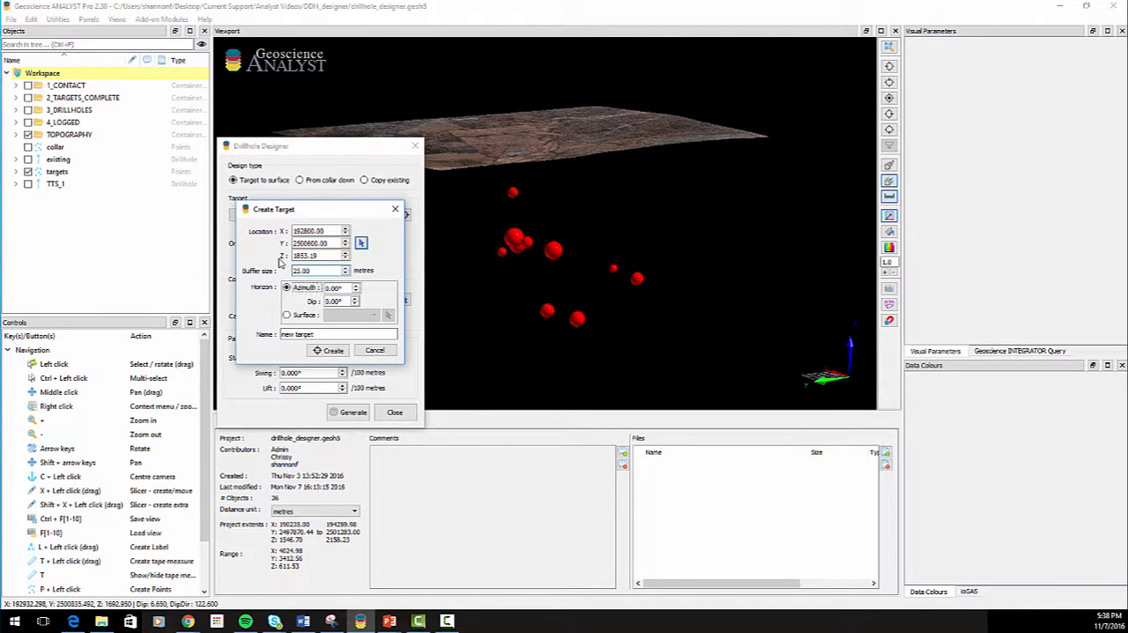
click(339, 287)
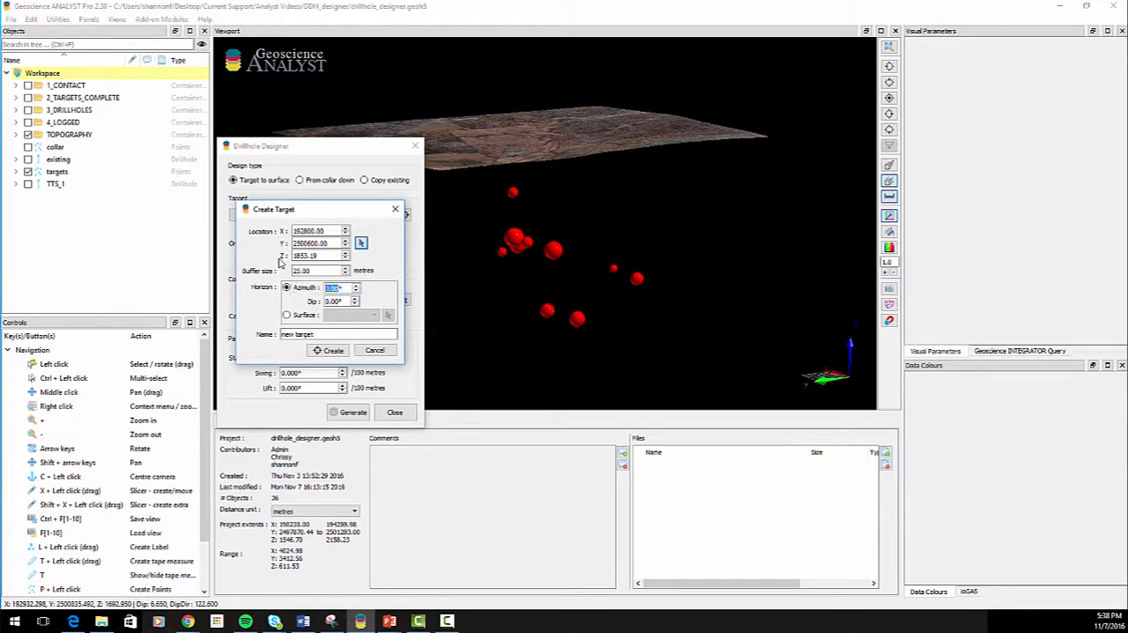
text(45.00)
click(340, 301)
text(-20)
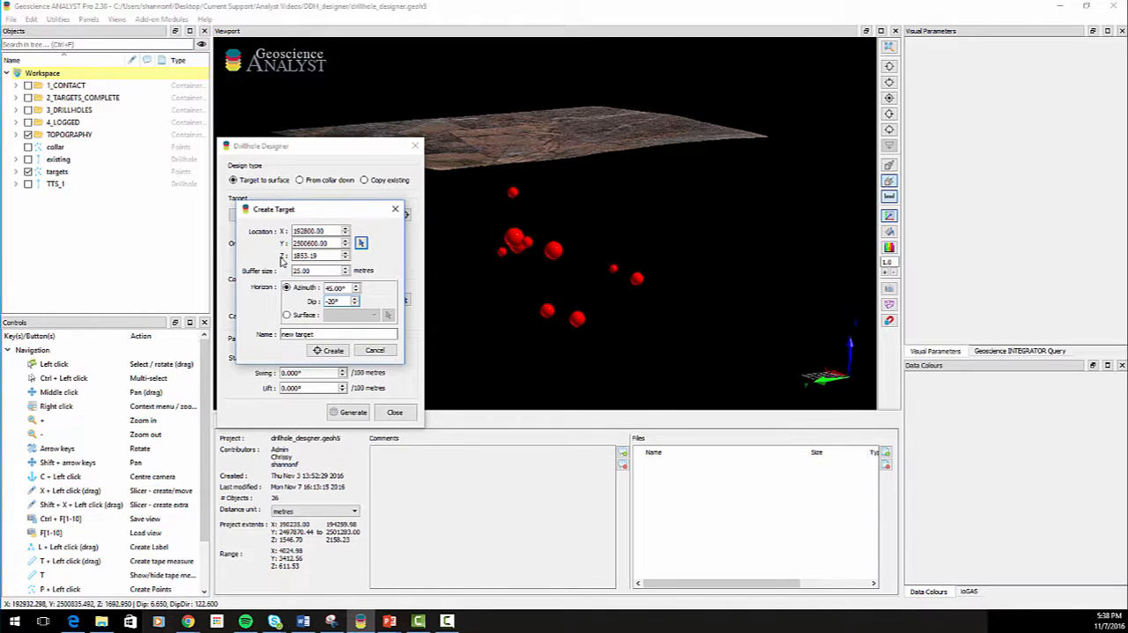
click(338, 335)
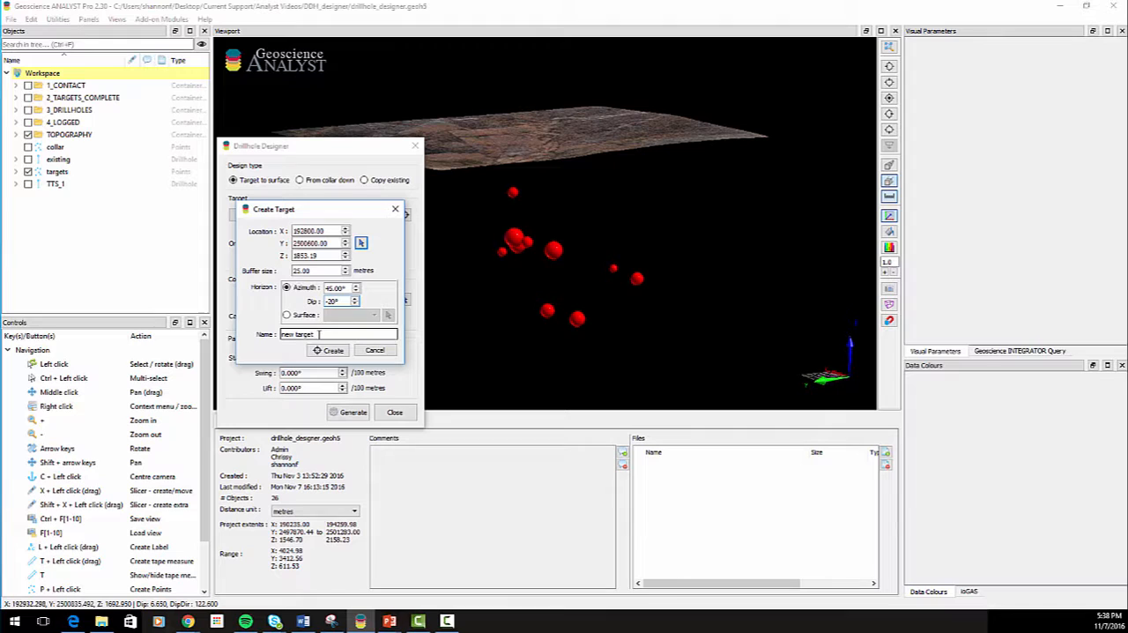
mouse_move(331, 349)
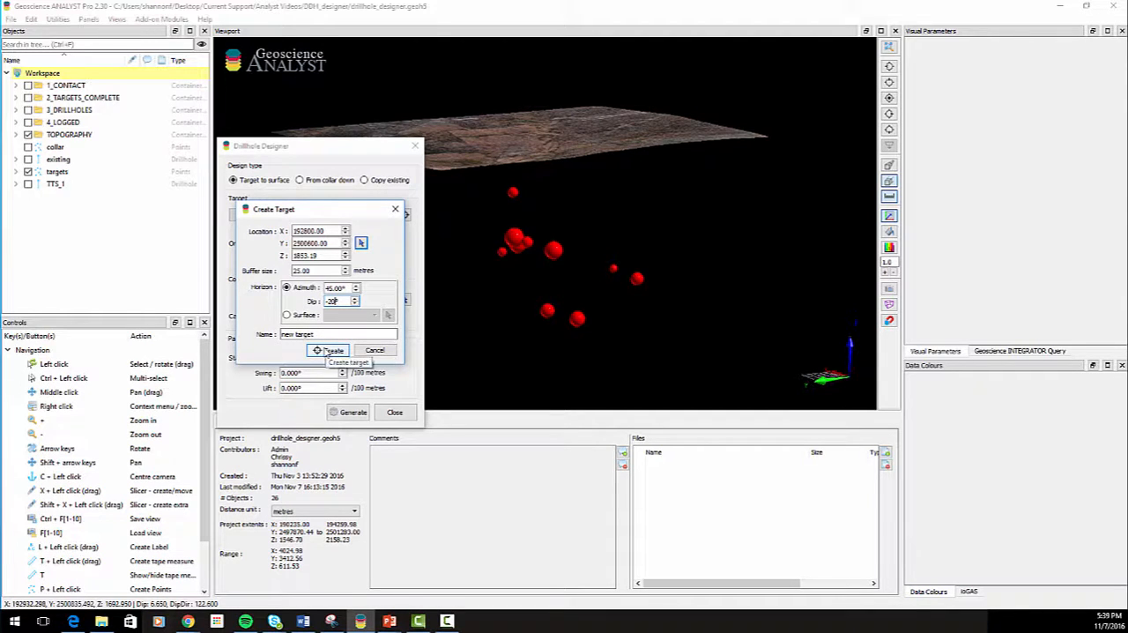
- Add the target, set casing length and lift, and generate a target-to-topography preview hole
click(328, 349)
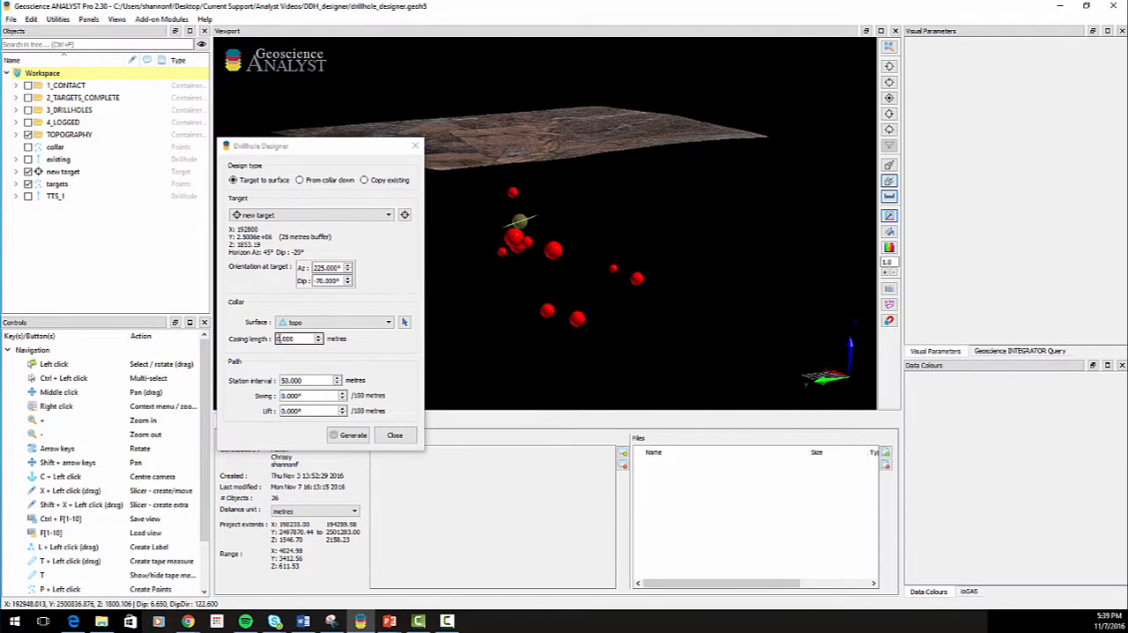
click(296, 338)
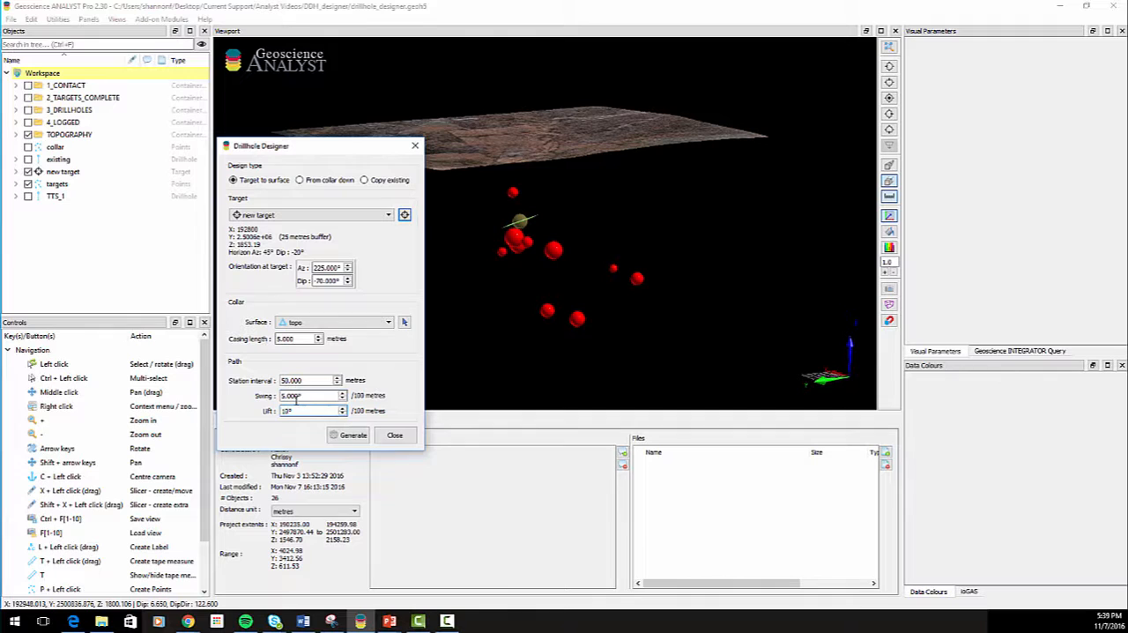
click(352, 434)
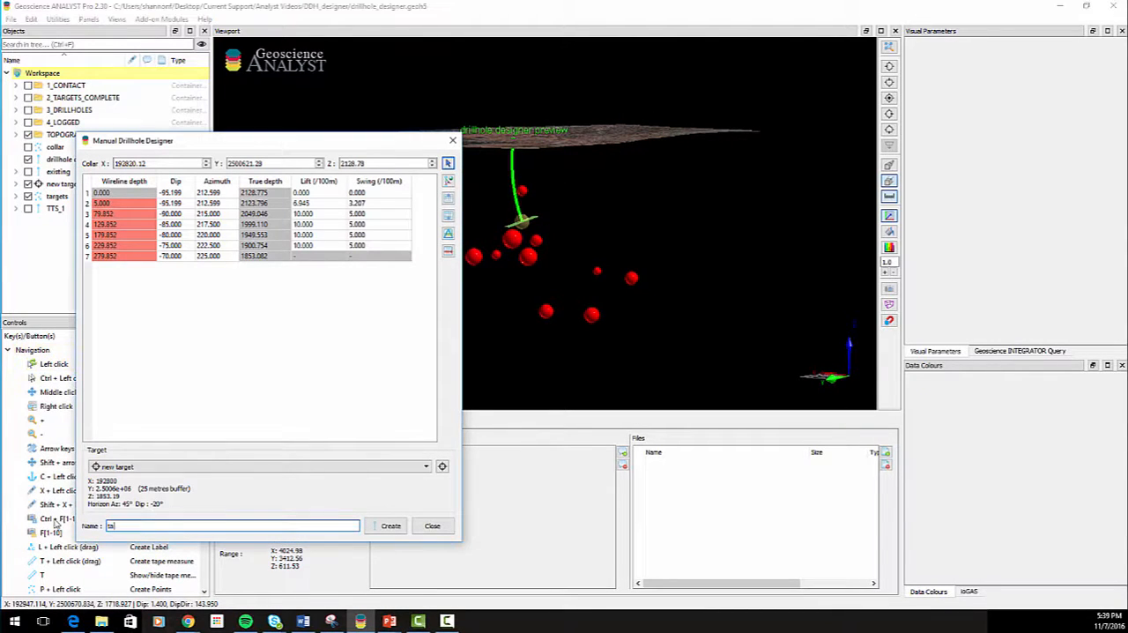
- Save the generated drillhole to the workspace as 'target to surface'
text(target to surface)
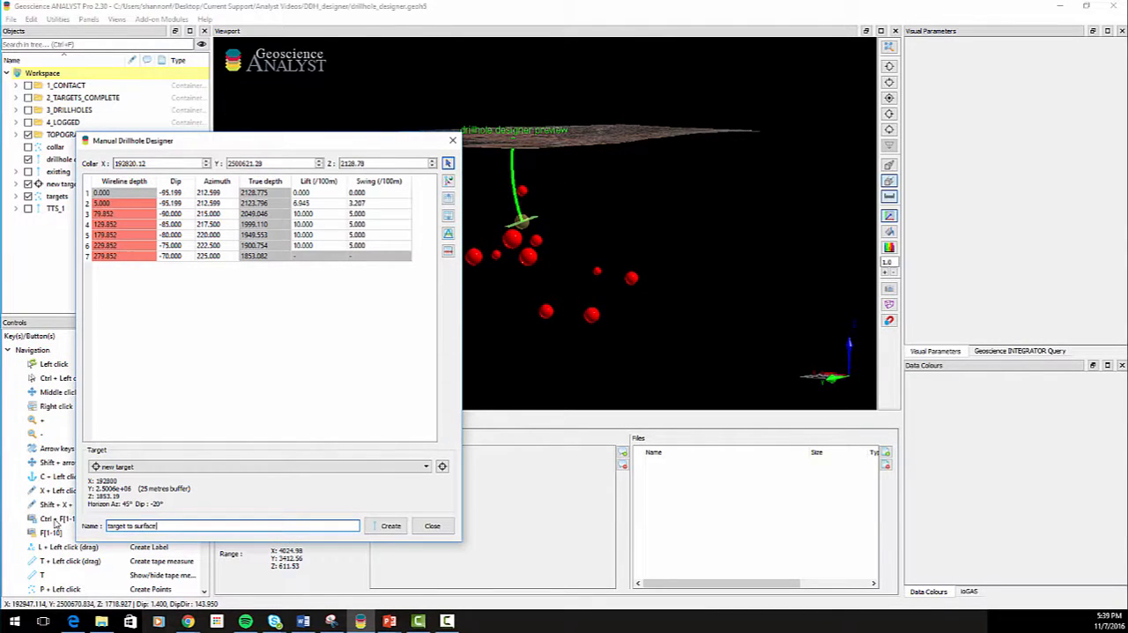
click(391, 525)
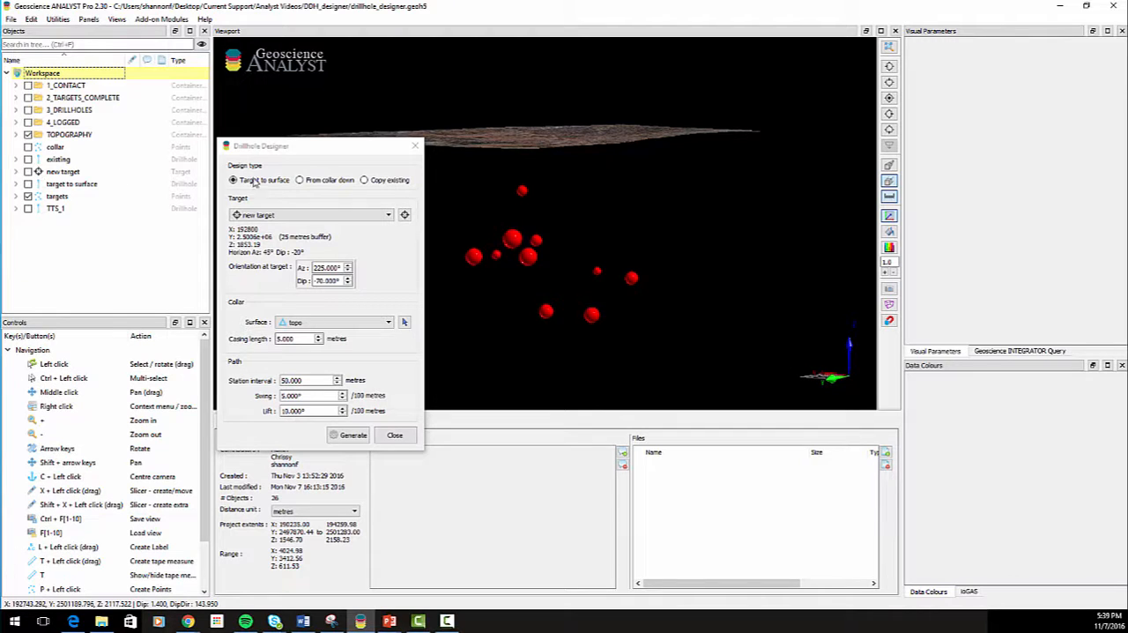
- Design a 500 m collar-down hole at 45° azimuth from a picked collar and generate its preview
click(300, 179)
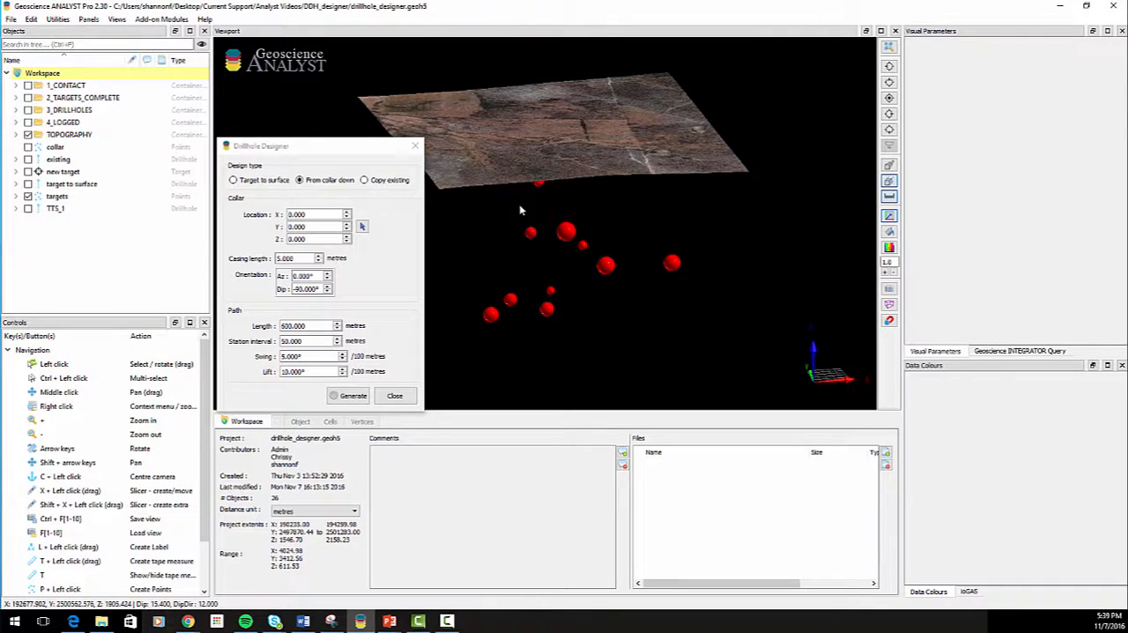
click(361, 225)
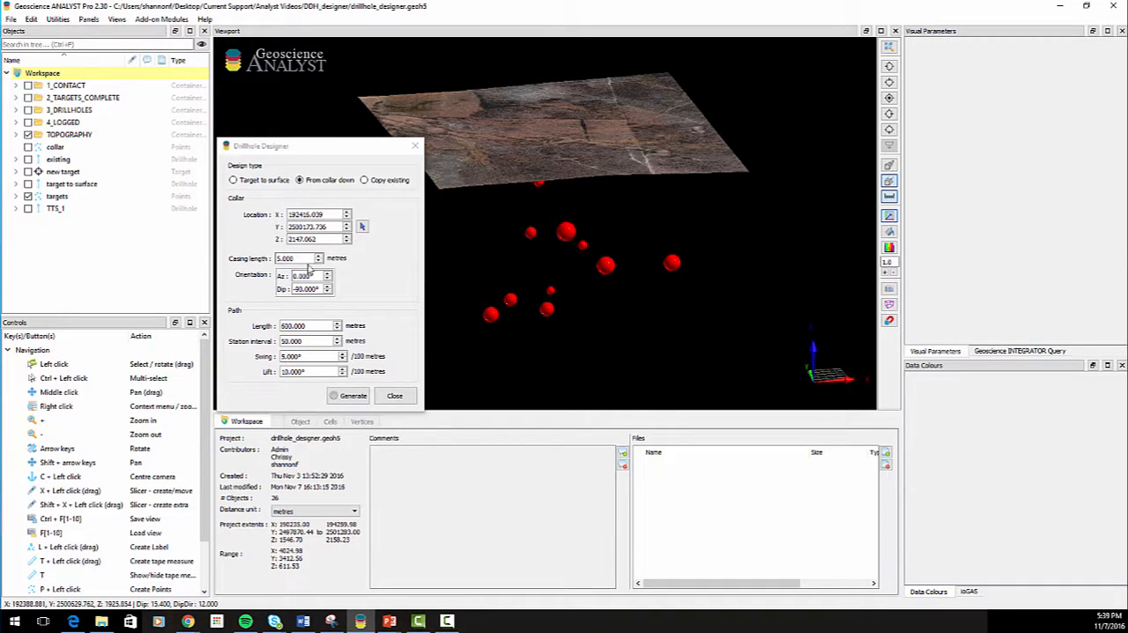
click(307, 275)
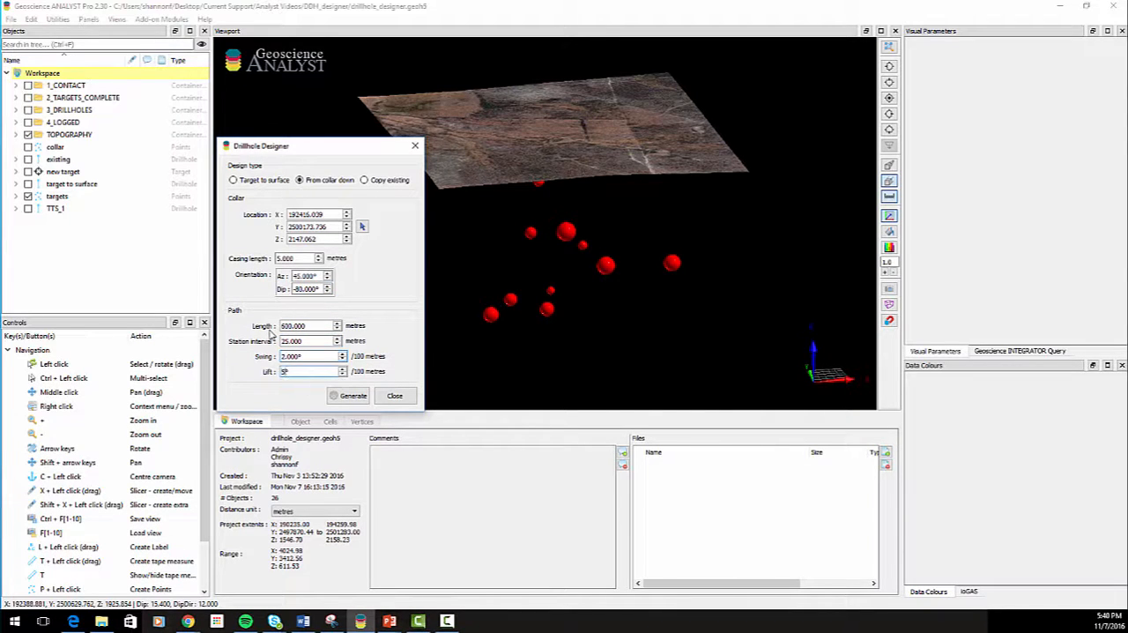
click(353, 395)
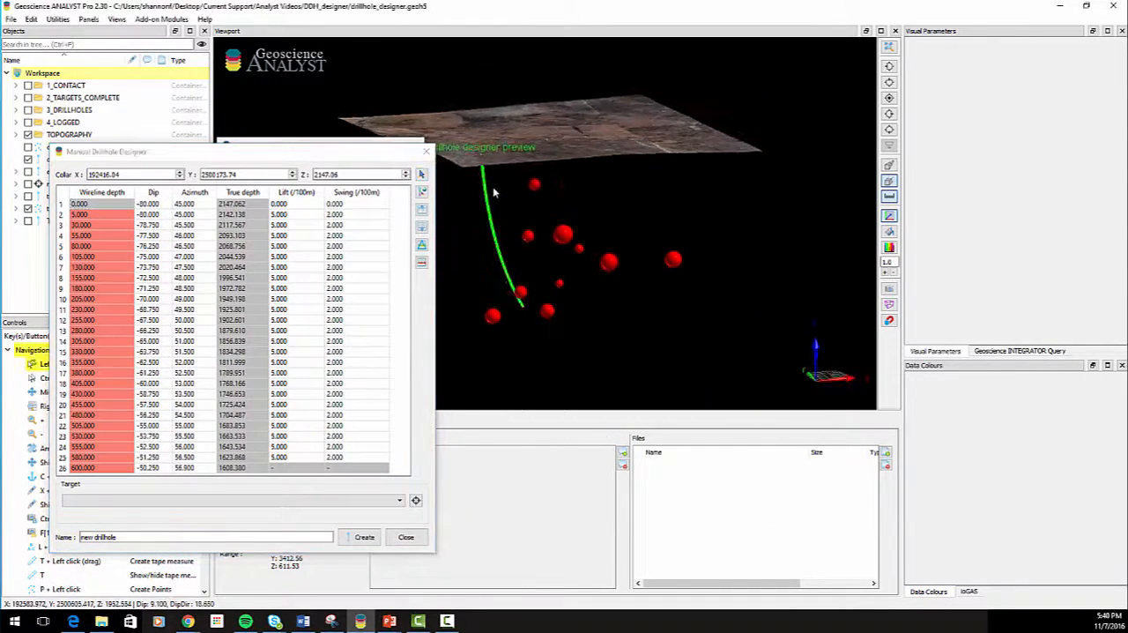
drag(493, 192, 617, 198)
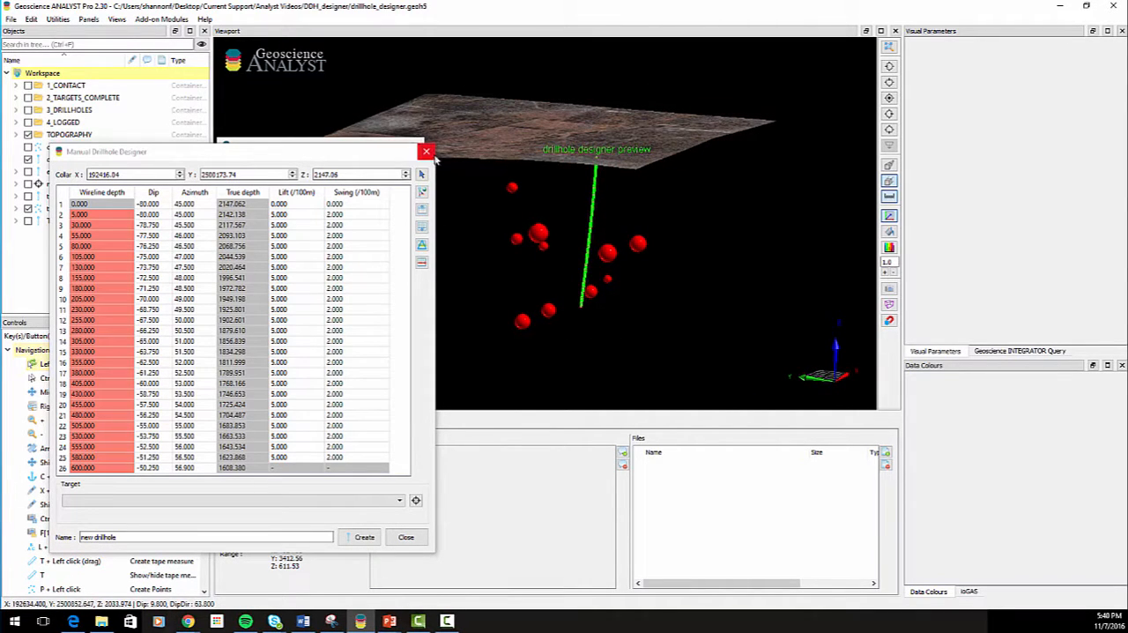
- Close the Manual Drillhole Designer preview without saving the collar-down hole
click(426, 151)
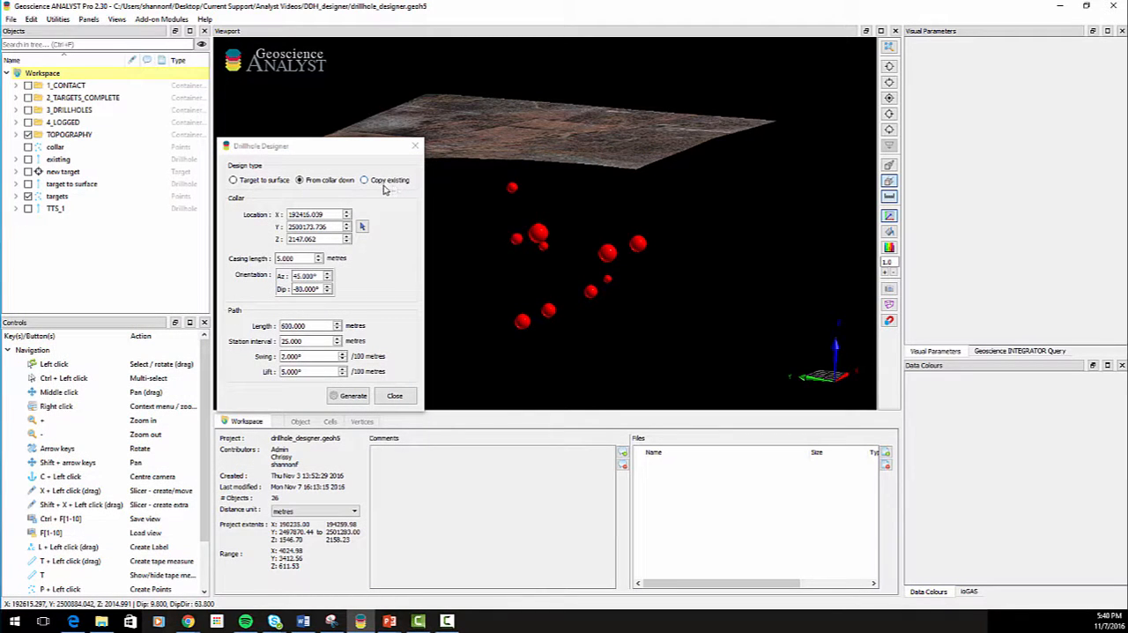
- Switch to Copy existing, pick a drillhole from the scene, then close the designer
click(363, 179)
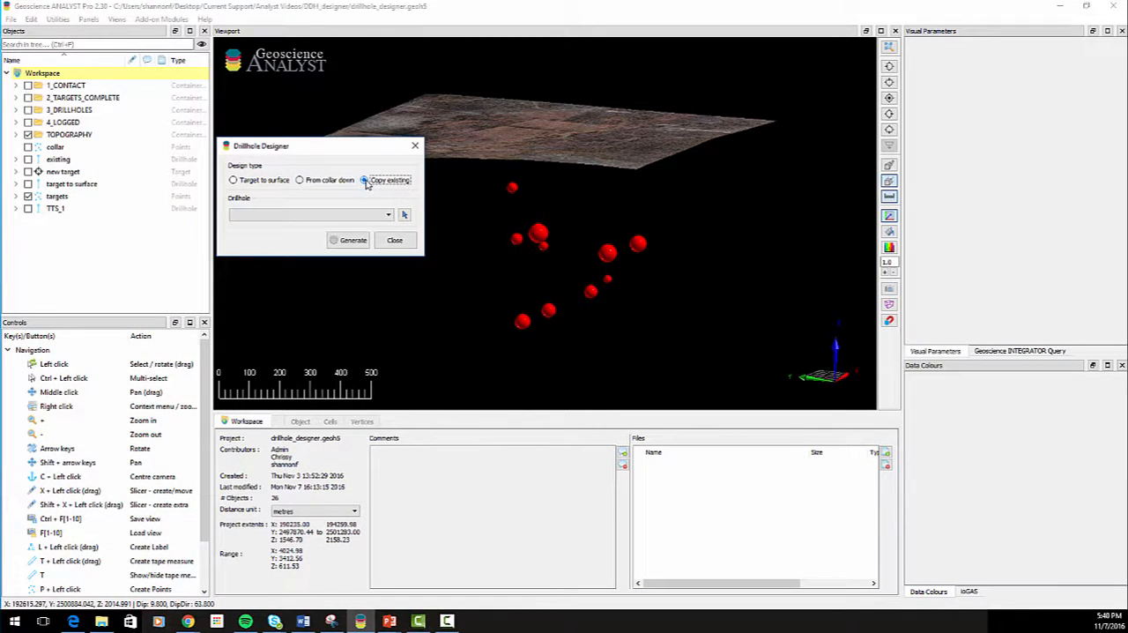
click(365, 179)
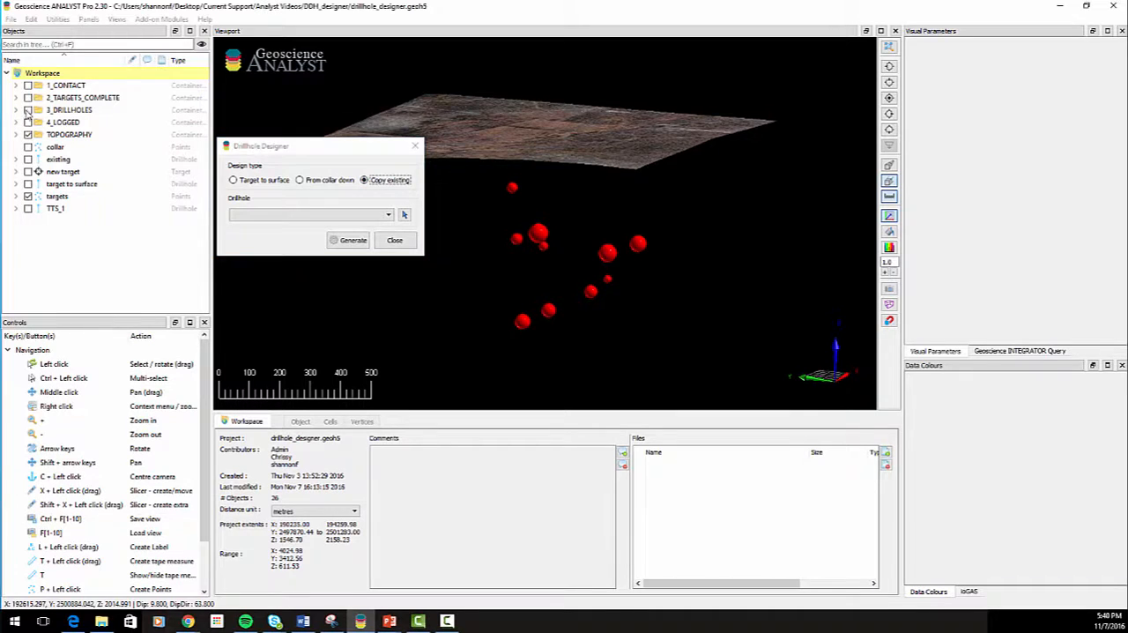
click(352, 240)
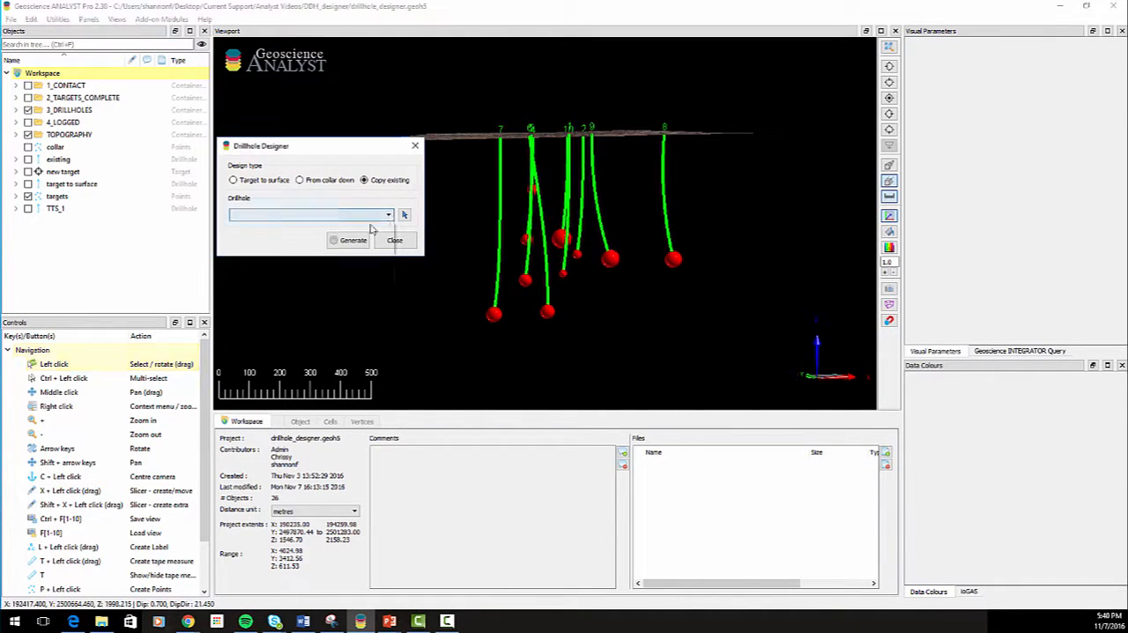
click(387, 215)
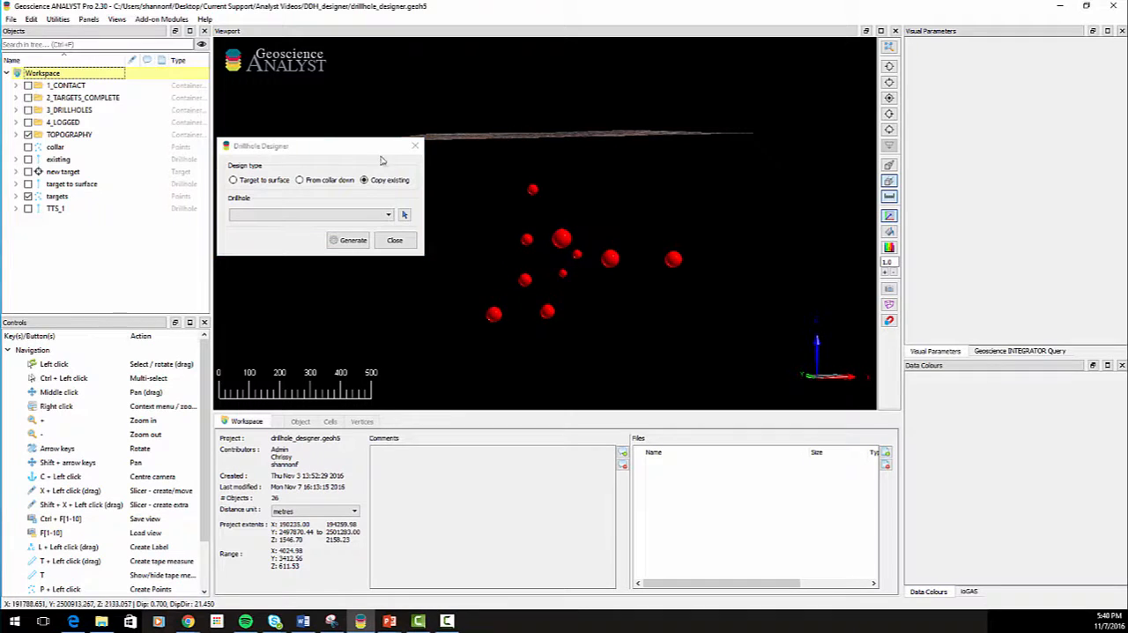
click(395, 239)
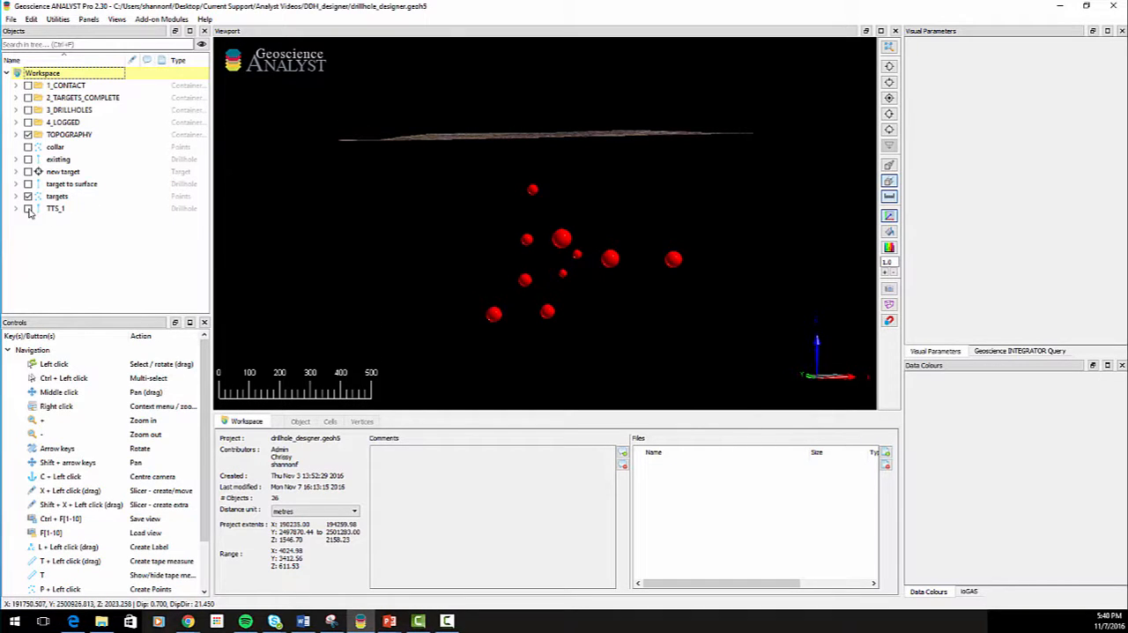
- Show the TTS_1 drillhole in the scene and bring up its context menu
click(28, 208)
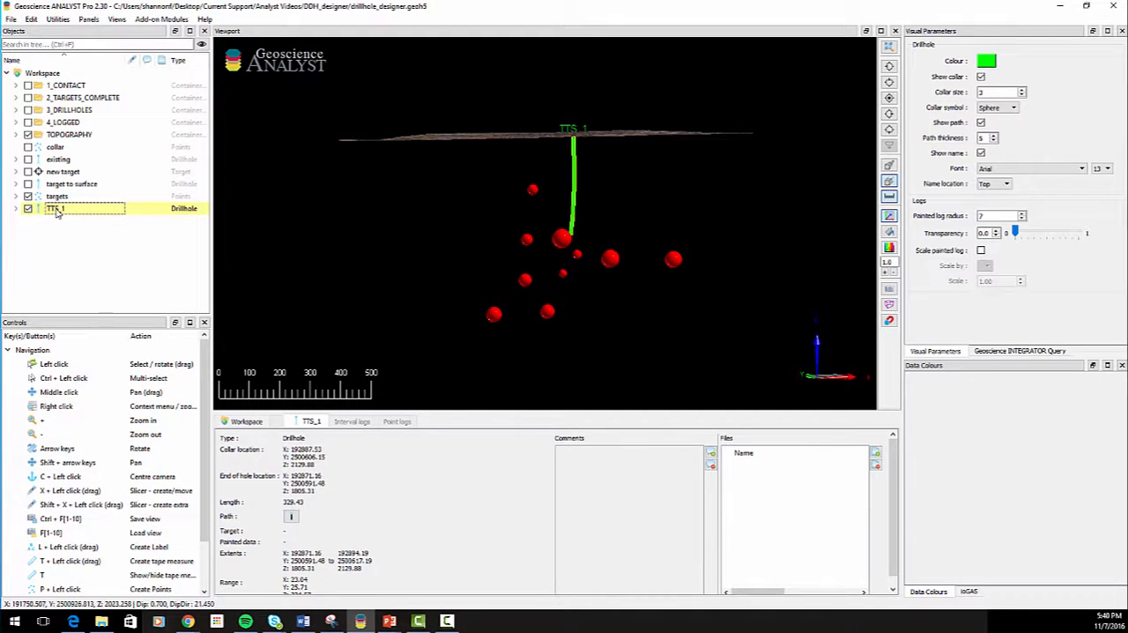
right_click(55, 208)
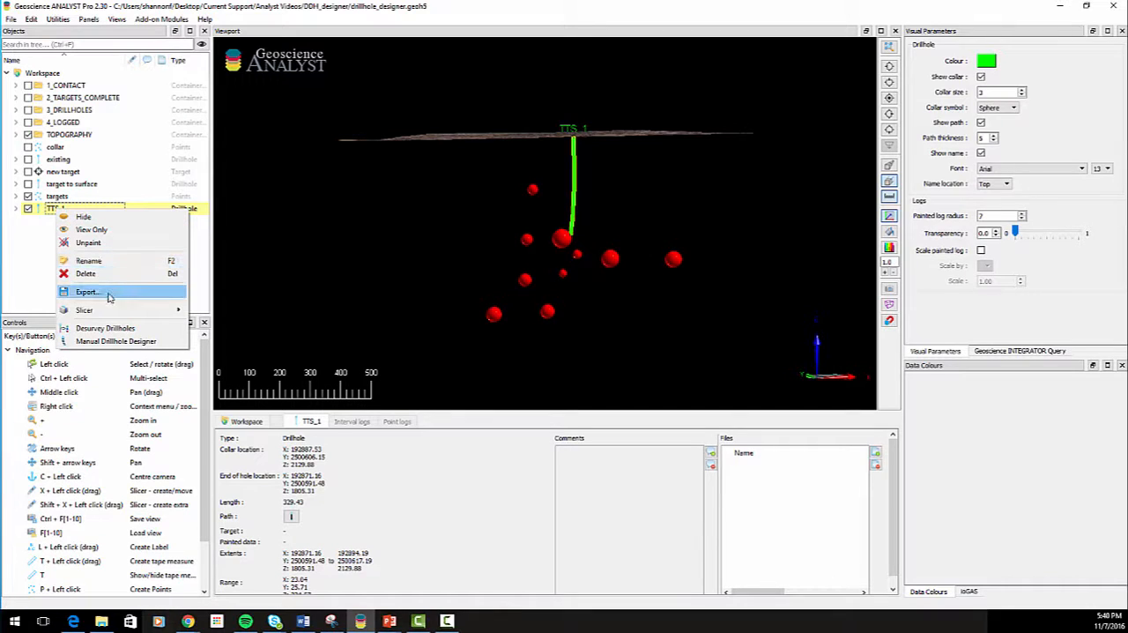
mouse_move(116, 342)
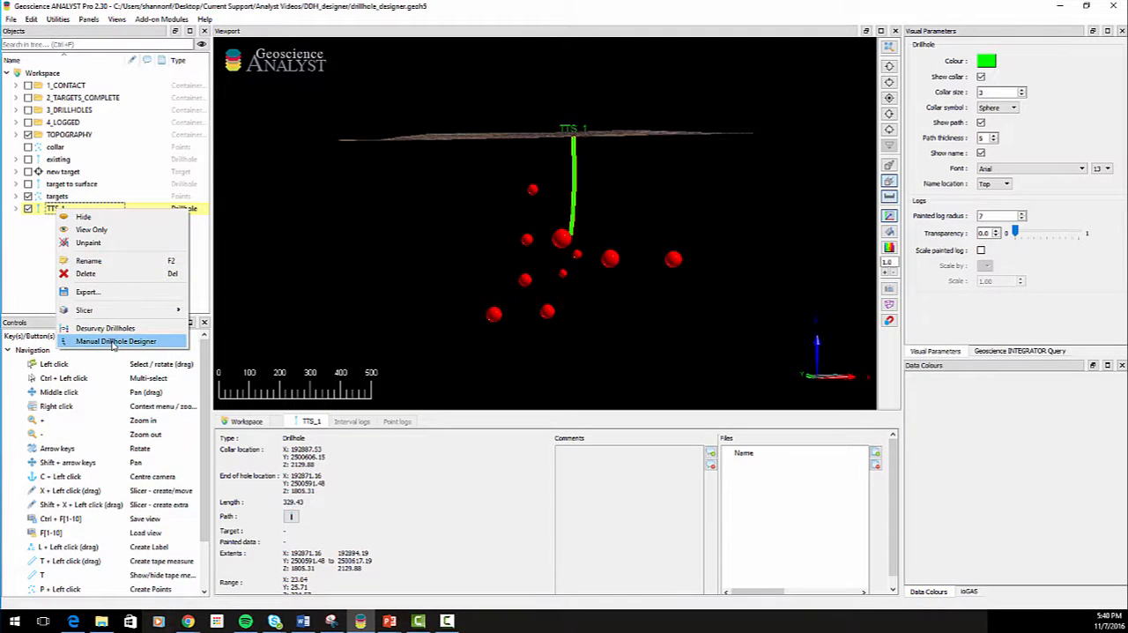